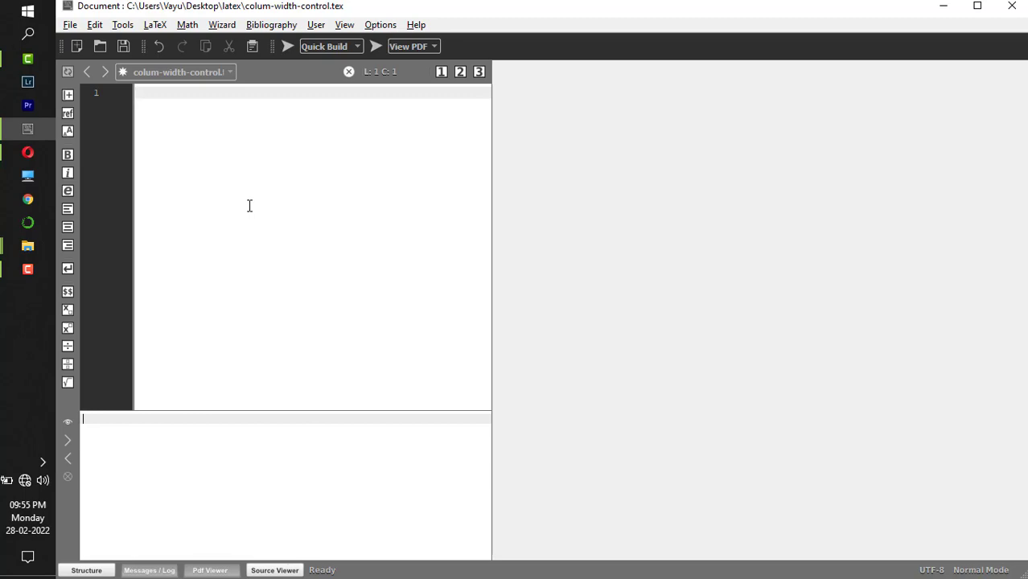
# - Declare the document class as article with no optional argument
pyautogui.write('\\')
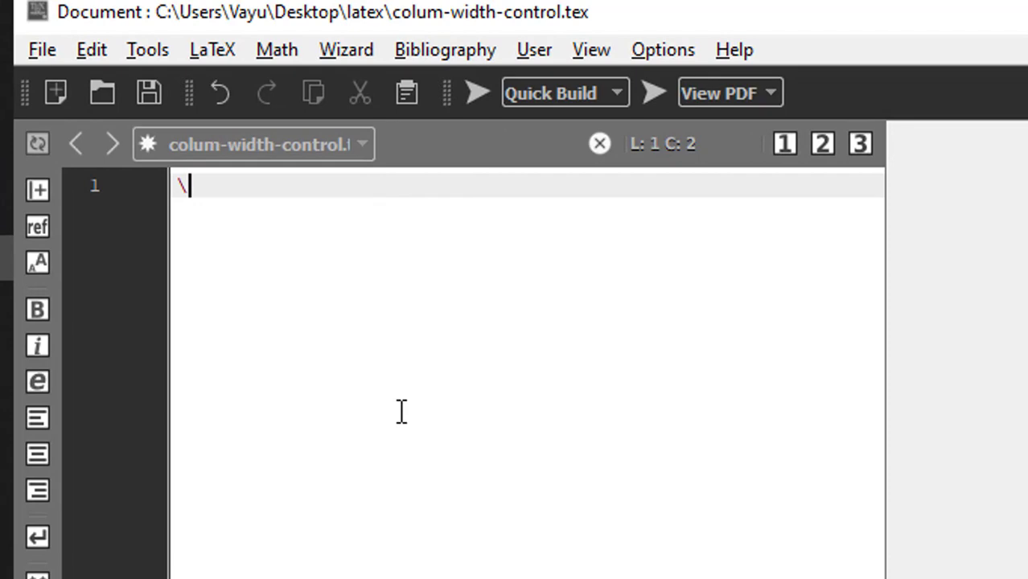
pyautogui.write('\\documentclass[]{}')
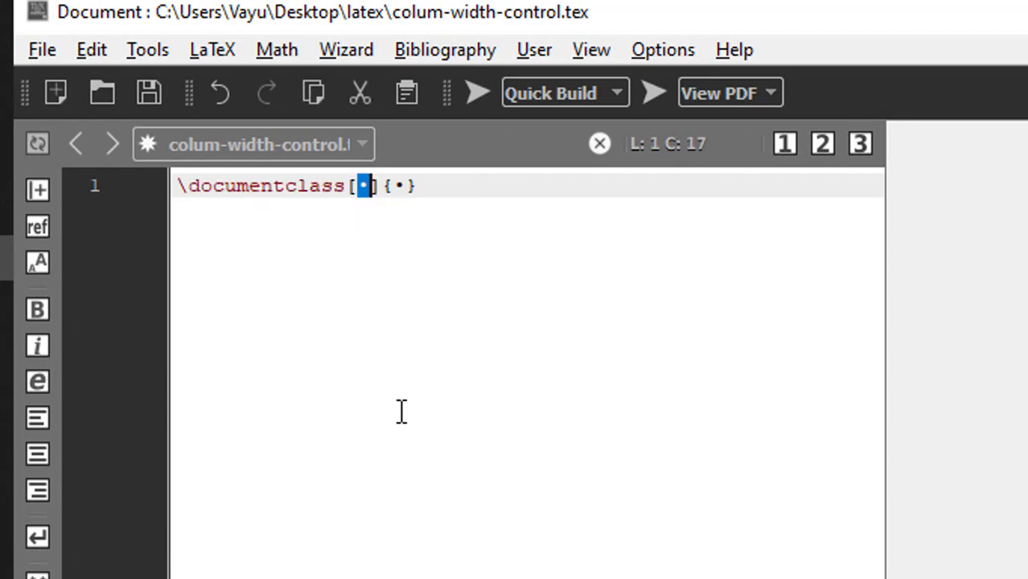
pyautogui.press('BackSpace')
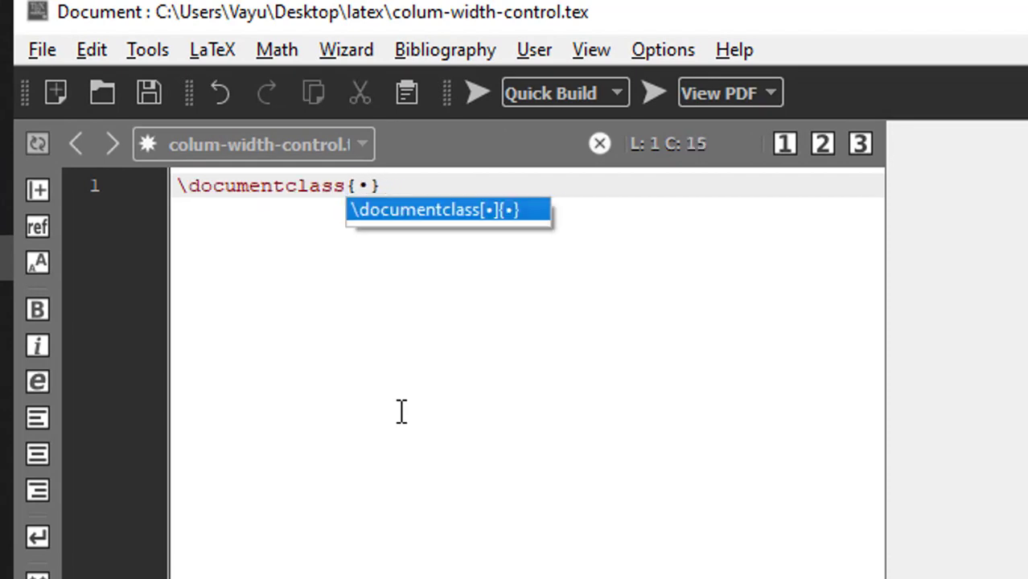
pyautogui.write('art')
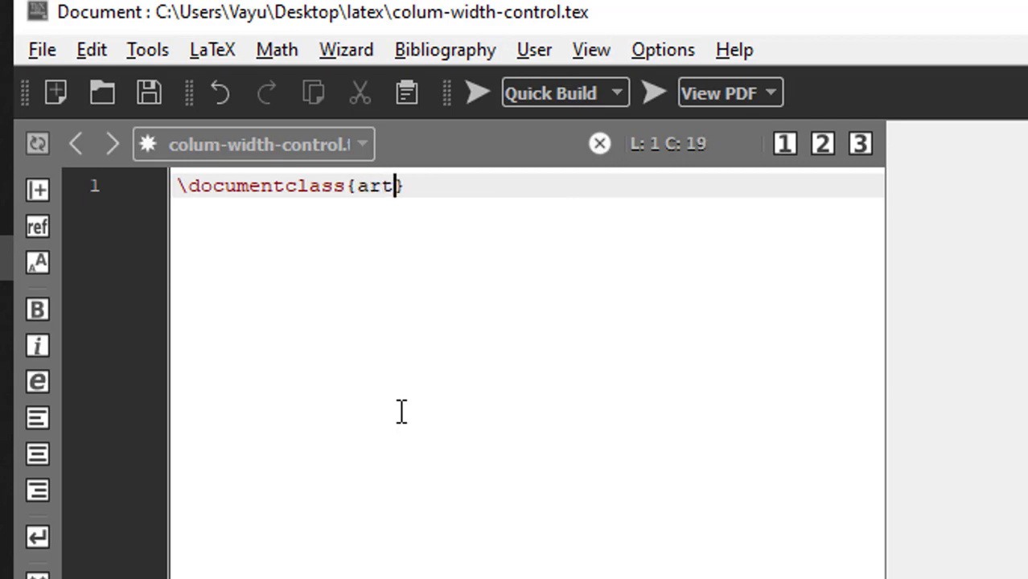
pyautogui.write('icle')
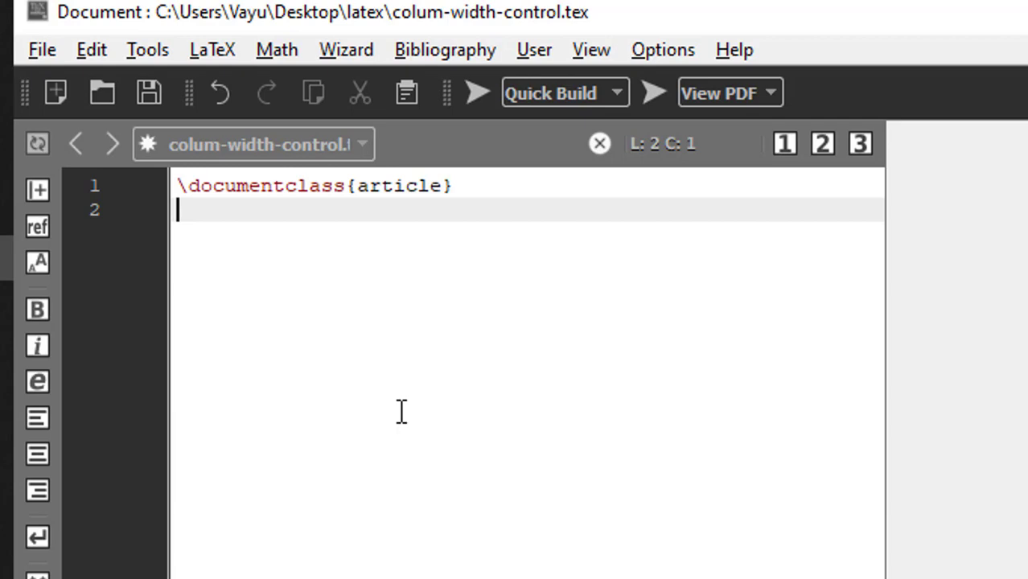
# - Load the array package with \usepackage{array}
pyautogui.write('\\usepackage{')
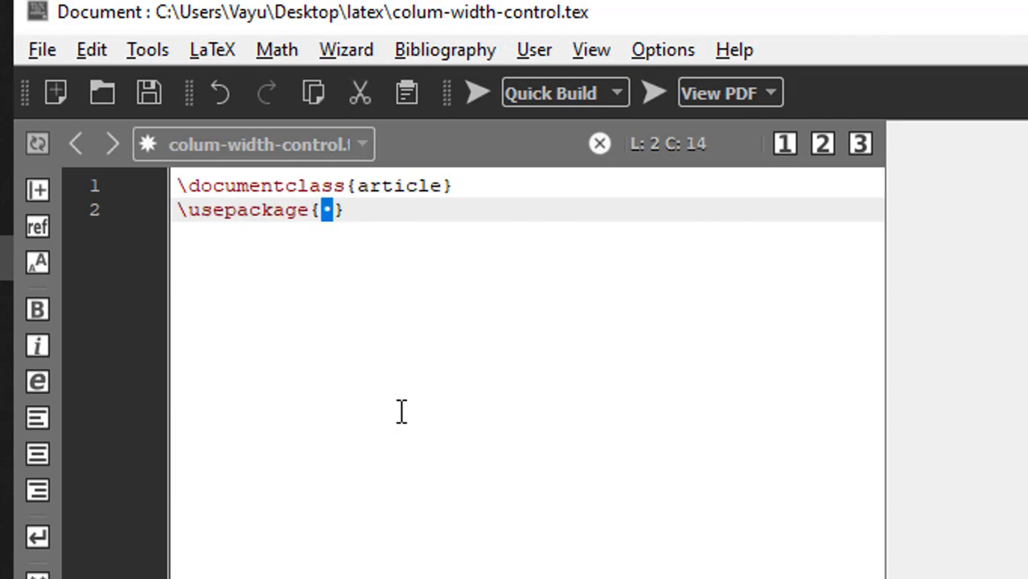
pyautogui.write('array')
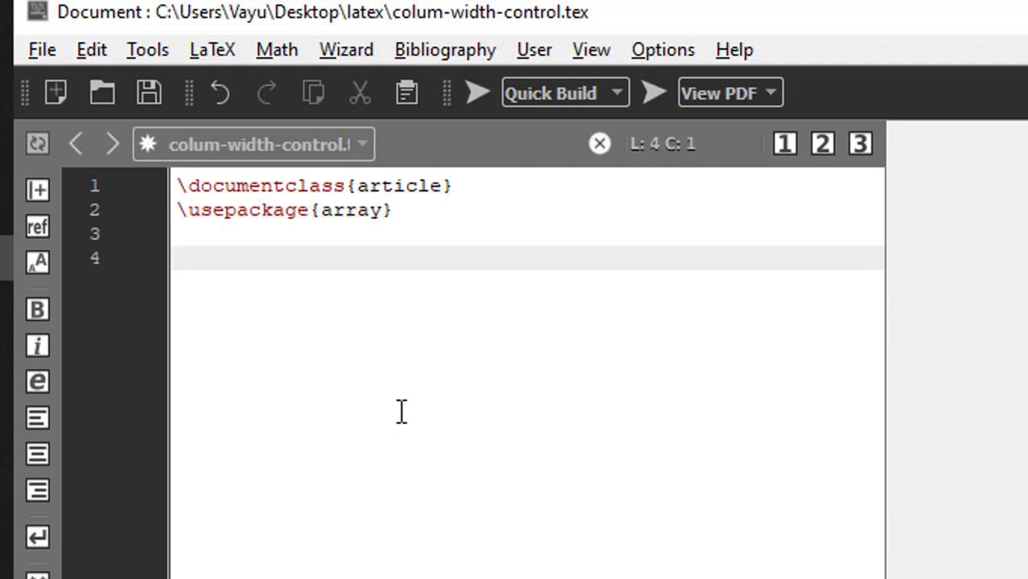
# - Add a document environment holding a tabular with column spec |c|c|c|
pyautogui.write('\\')
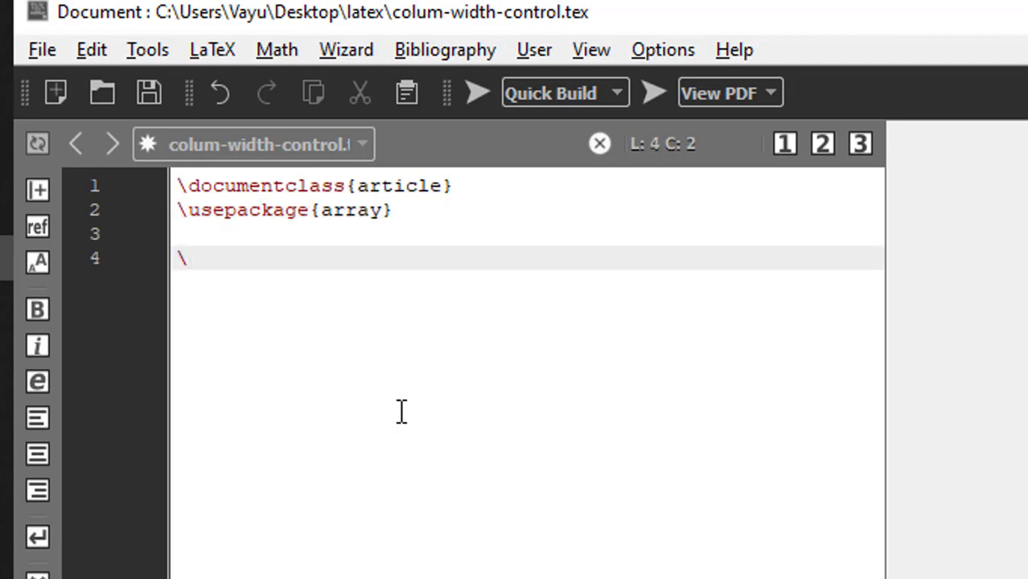
pyautogui.write('begin{d}')
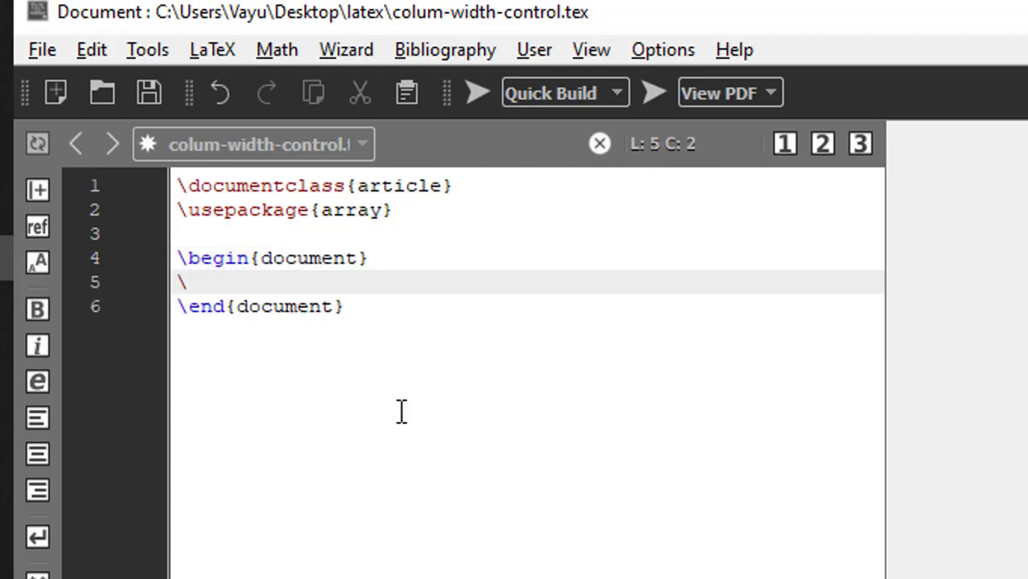
pyautogui.write('begin{tabular}{||||')
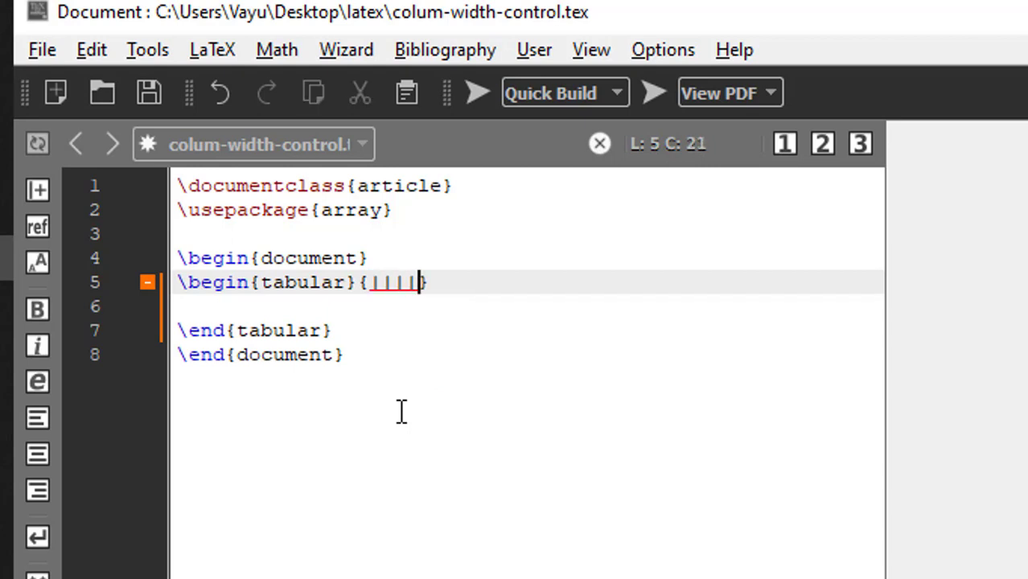
pyautogui.write('c')
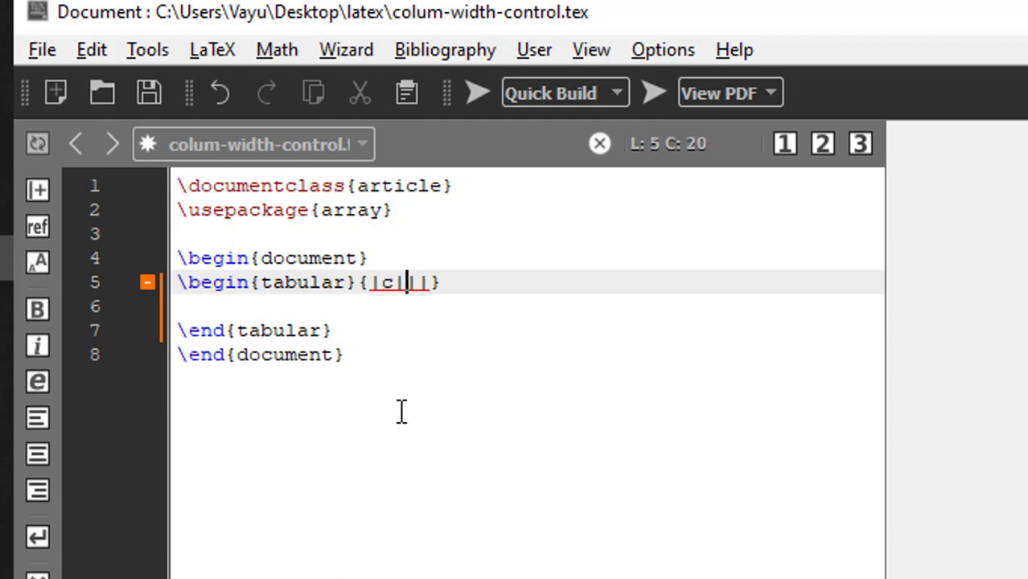
pyautogui.write('c|c')
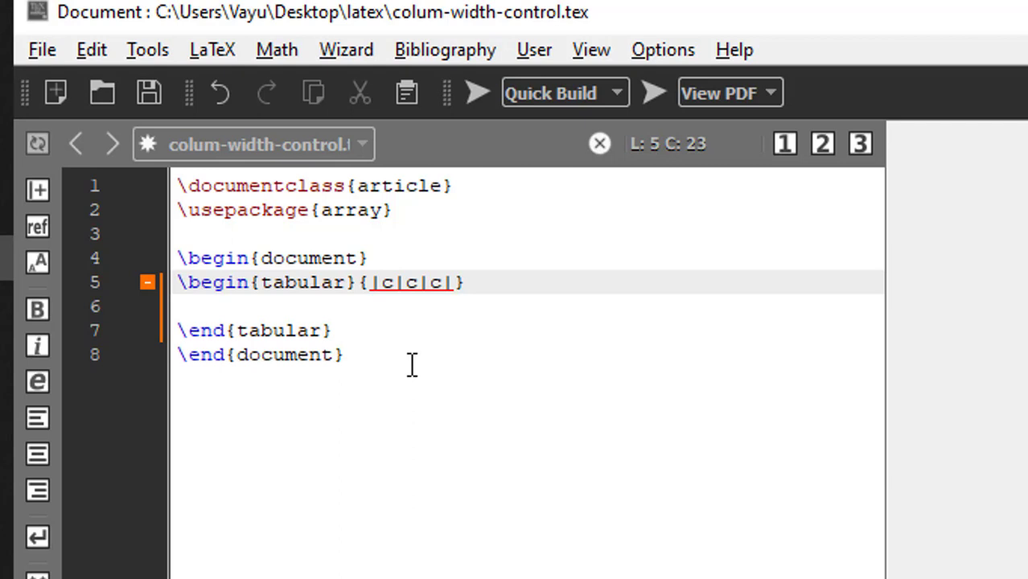
# - Replace the first column type with a fixed-width m{5cm} column
pyautogui.moveTo(370, 283); pyautogui.dragTo(466, 283)
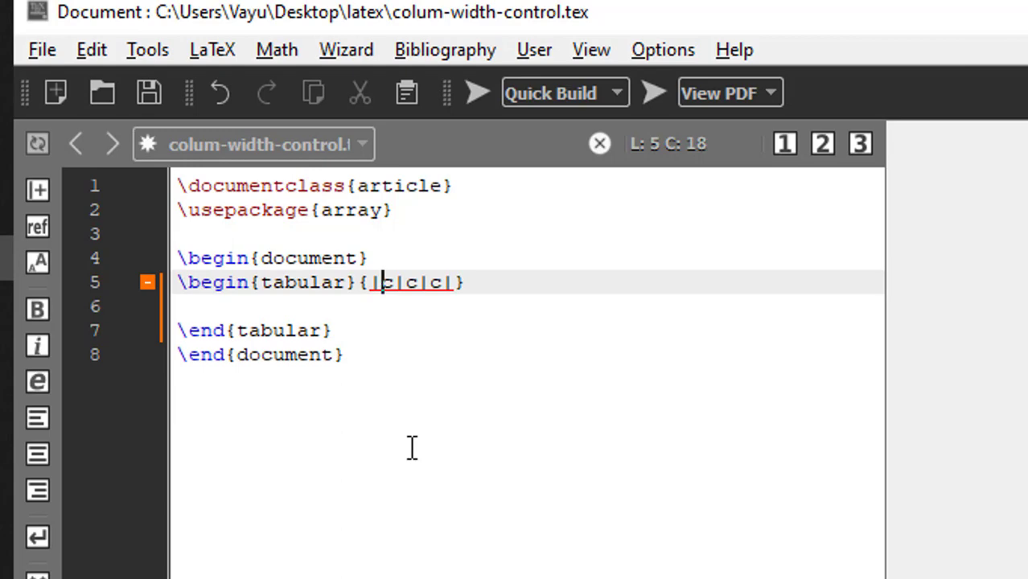
pyautogui.write('|')
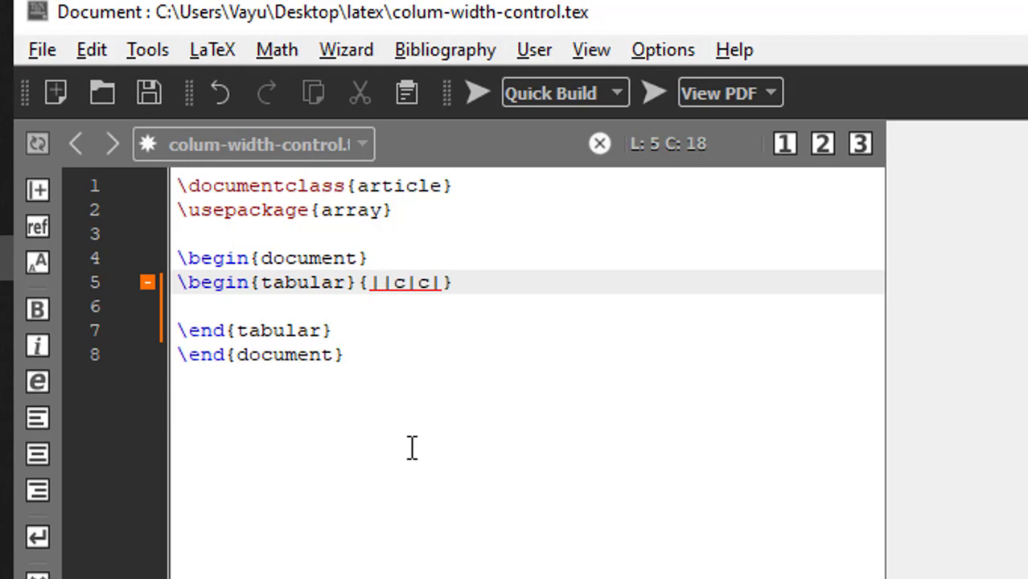
pyautogui.write('m')
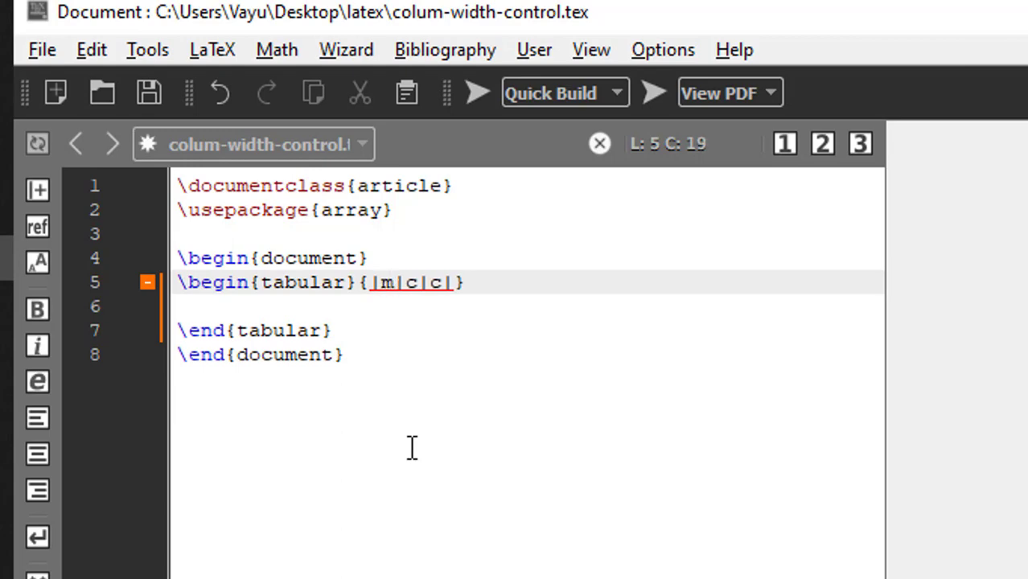
pyautogui.write('{}')
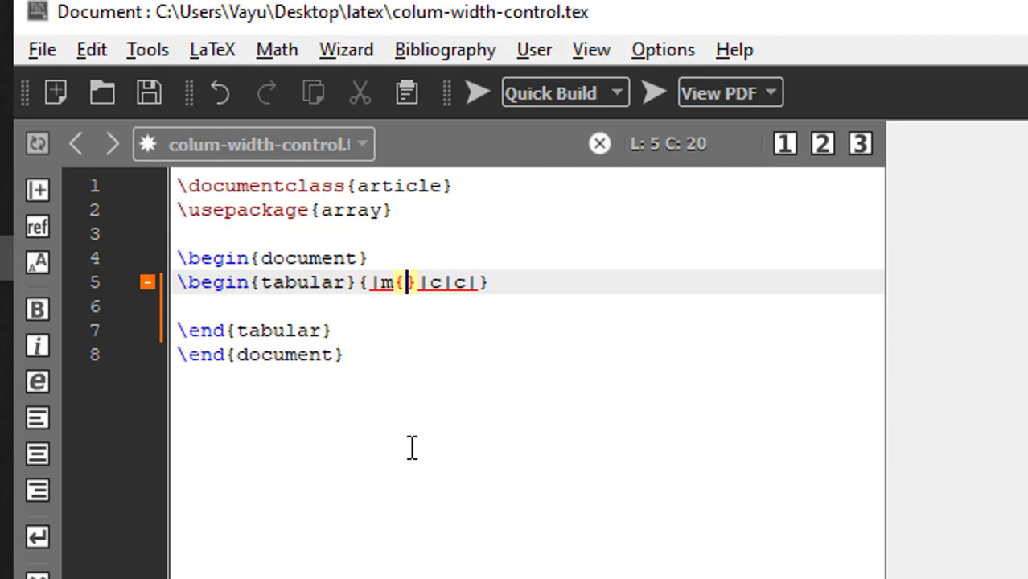
pyautogui.write('5')
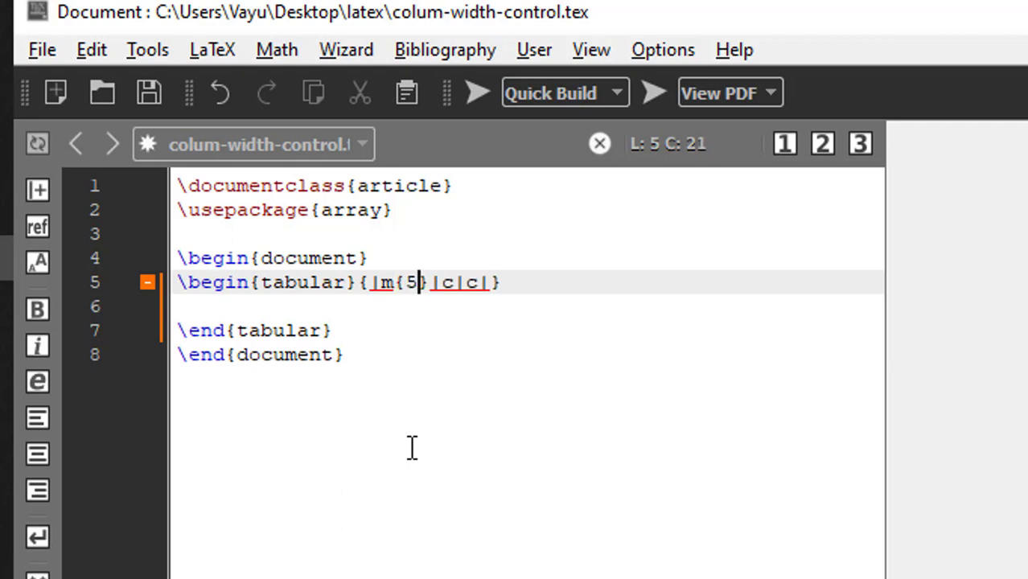
pyautogui.write('cm')
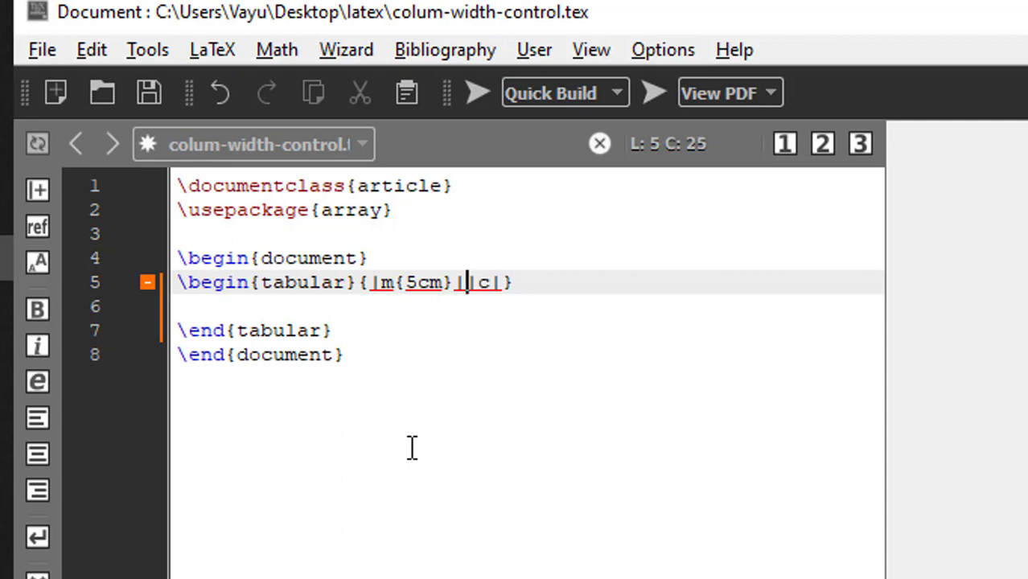
# - Make the second and third columns m{2cm} and m{2cm}, then begin a rule line below
pyautogui.write('m')
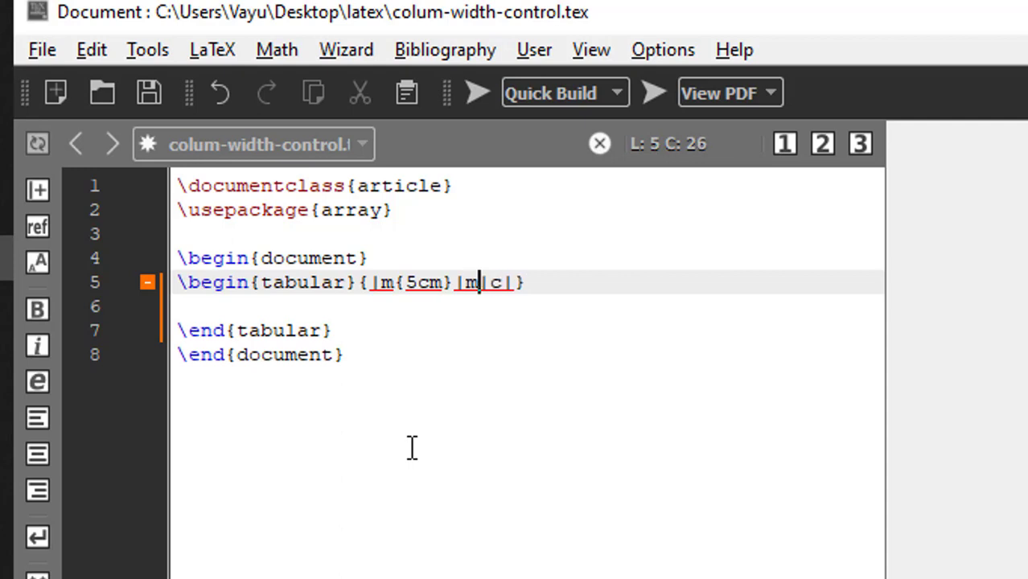
pyautogui.write('{')
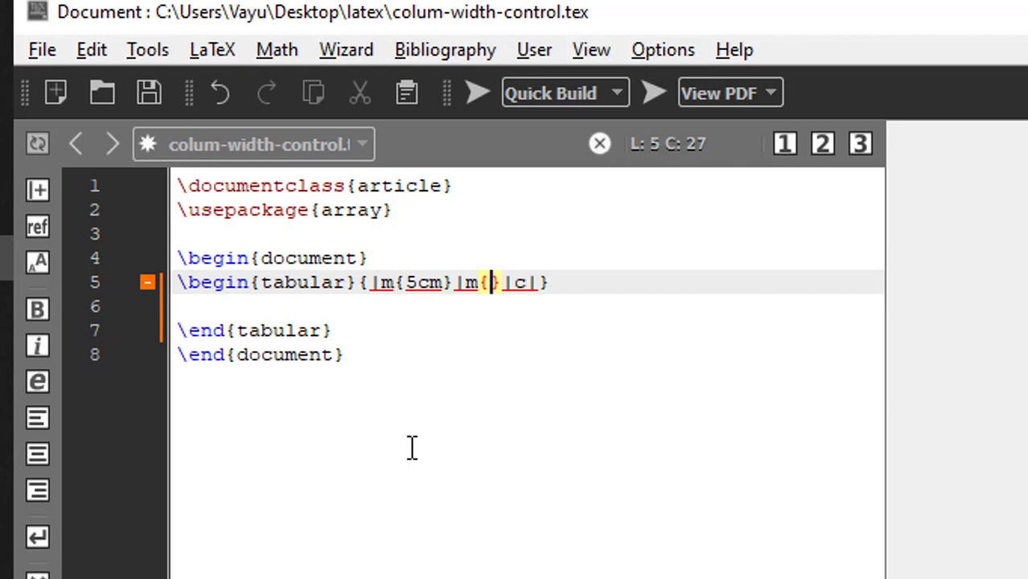
pyautogui.write('2cm')
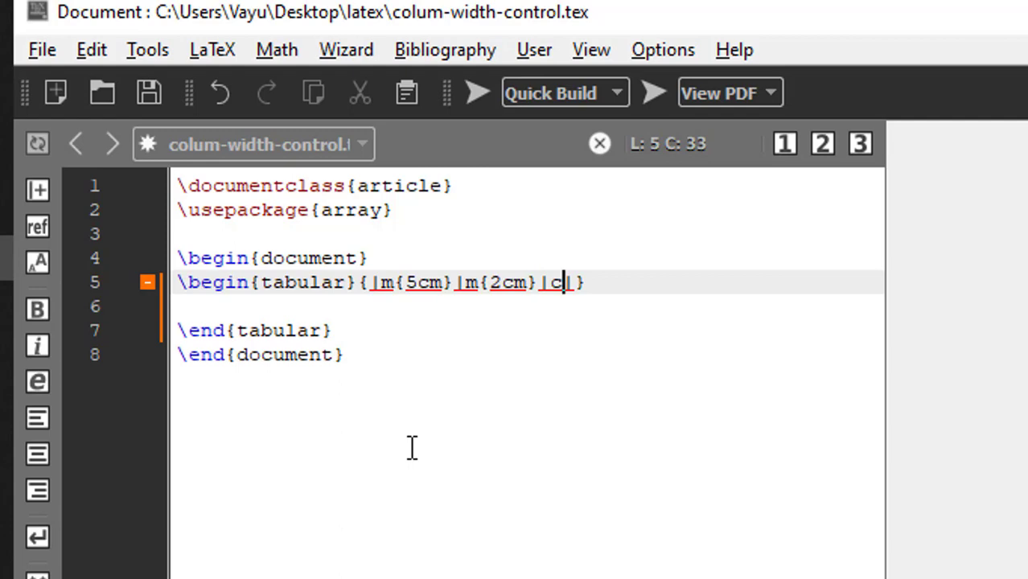
pyautogui.write('m')
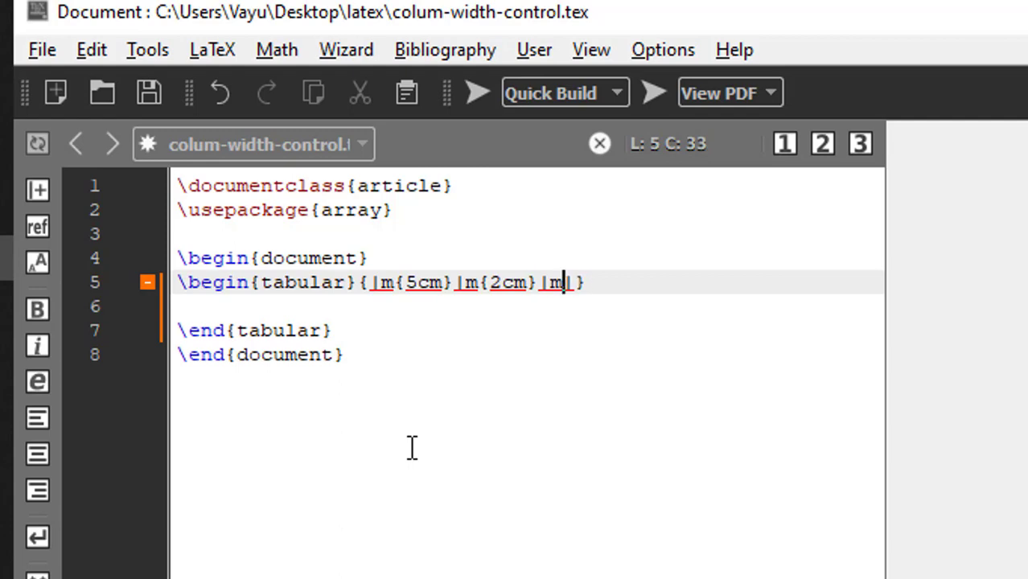
pyautogui.write('{}')
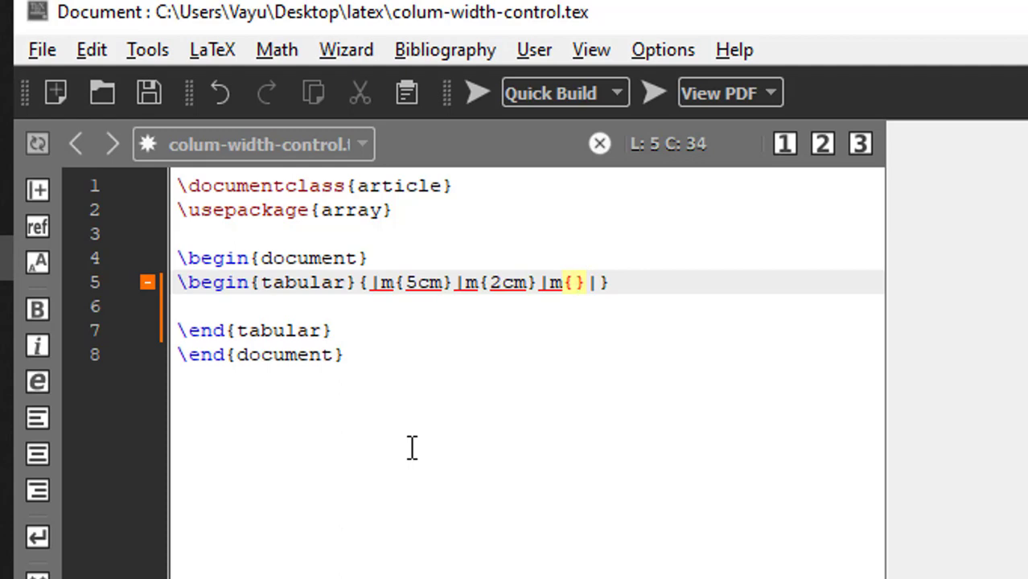
pyautogui.write('2')
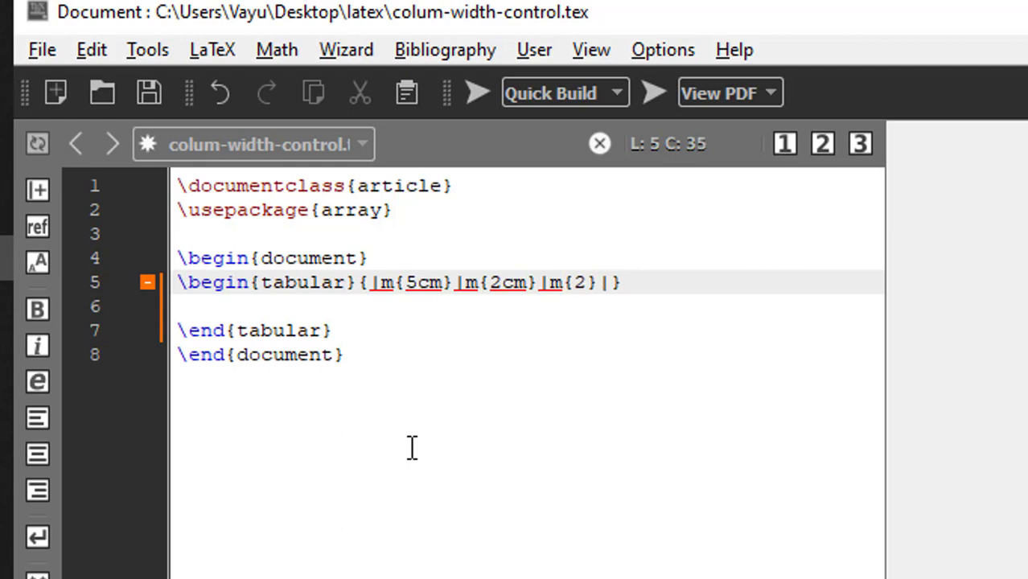
pyautogui.write('cm')
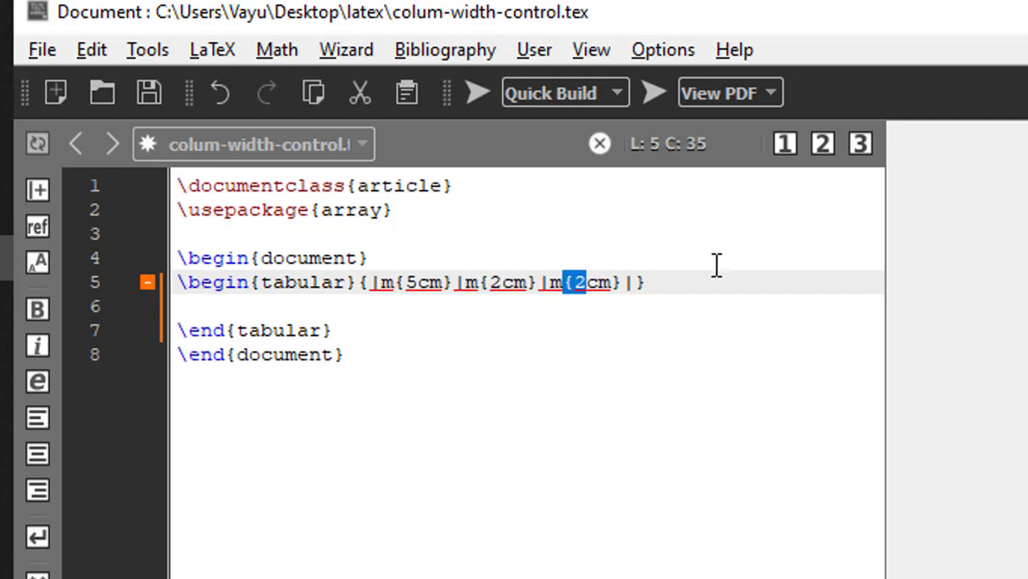
pyautogui.write('\\vline')
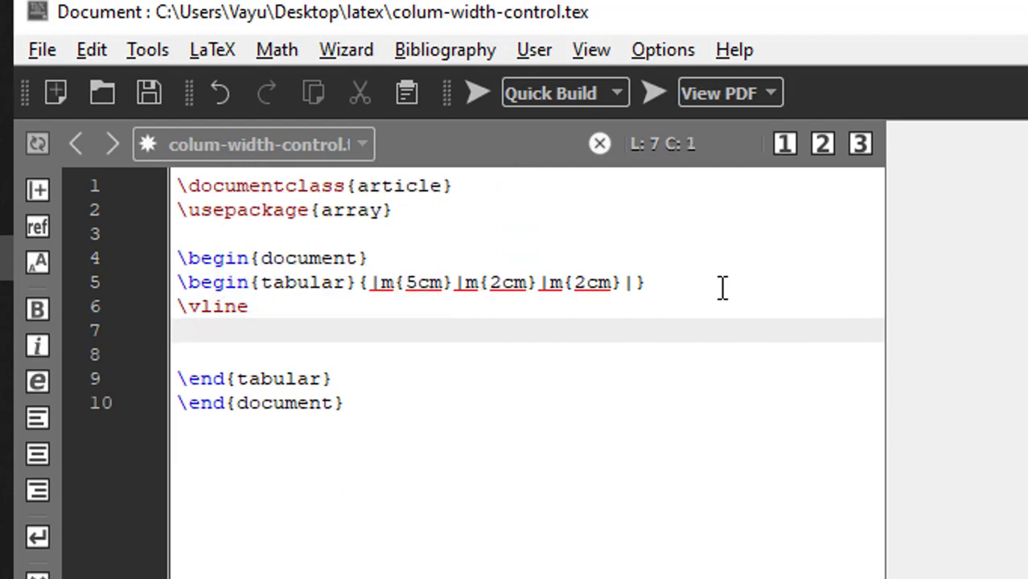
# - Write the first header cell 'This column width is 5cm' followed by a column separator
pyautogui.write('This colu')
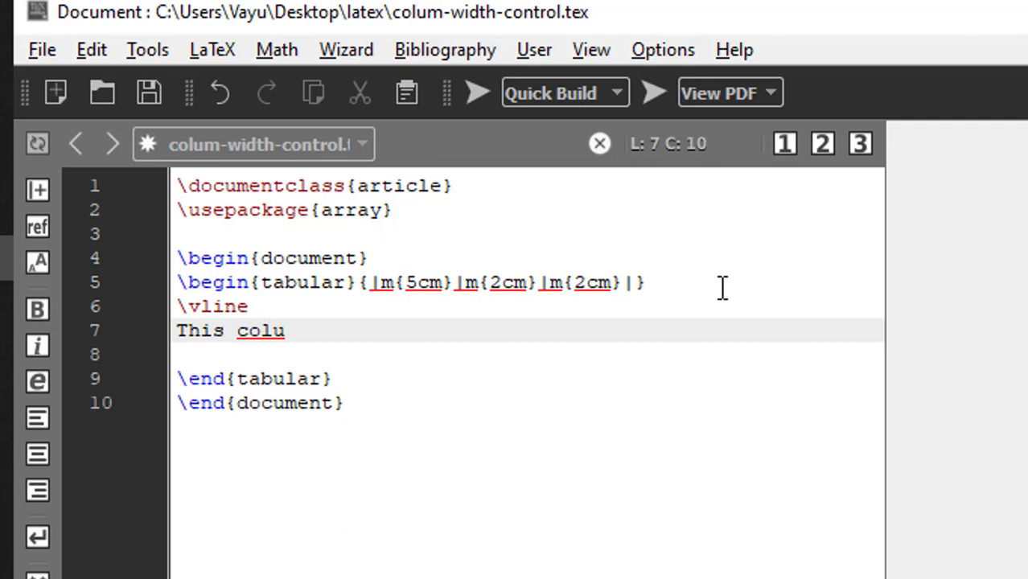
pyautogui.write('mn wi')
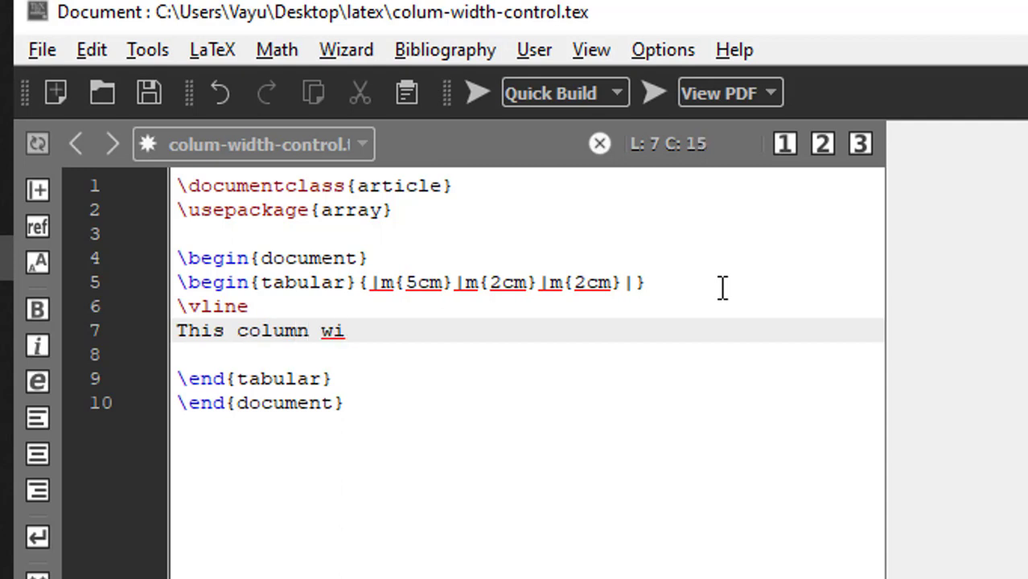
pyautogui.write('dth is')
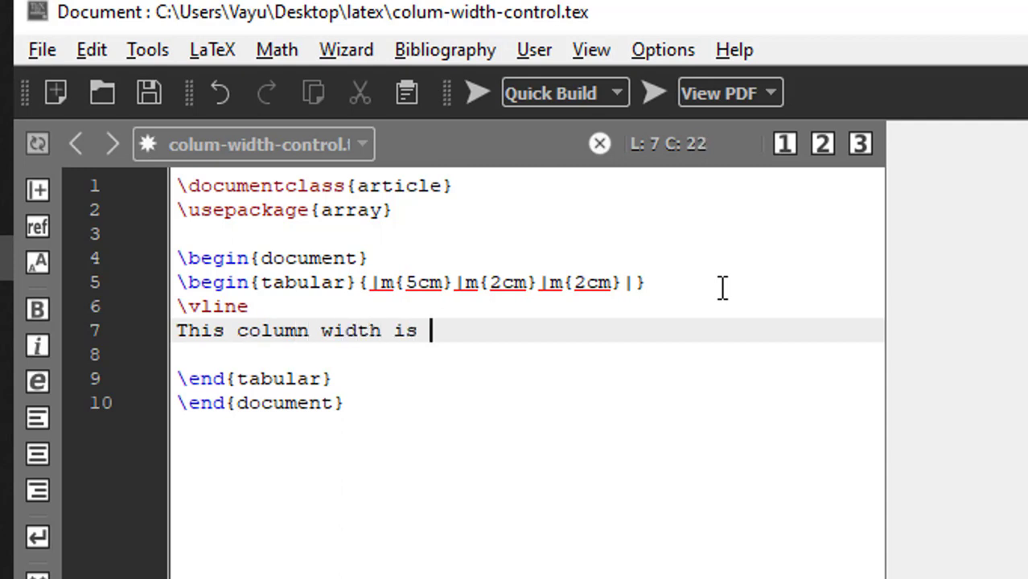
pyautogui.write('5cm')
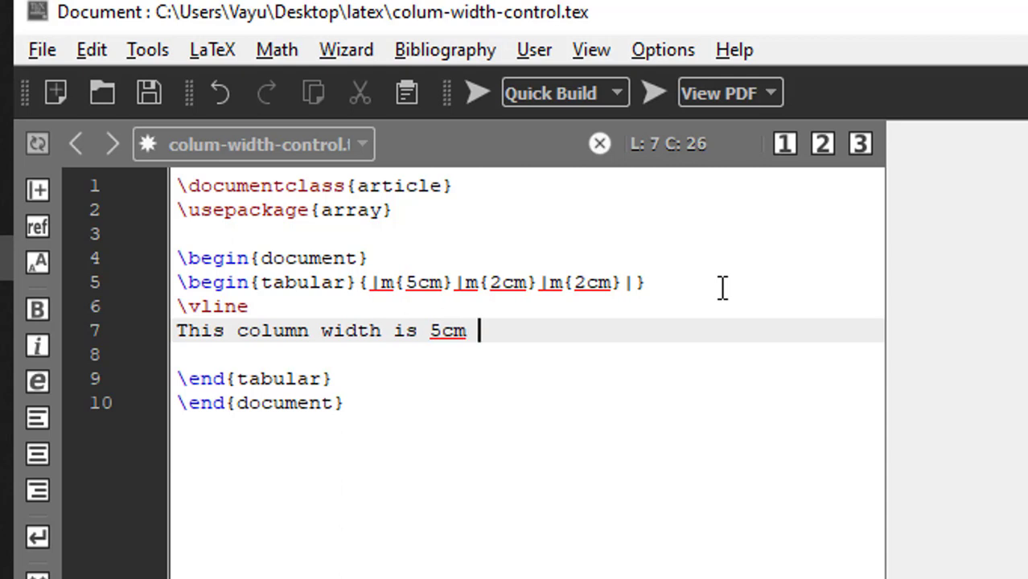
pyautogui.write('&')
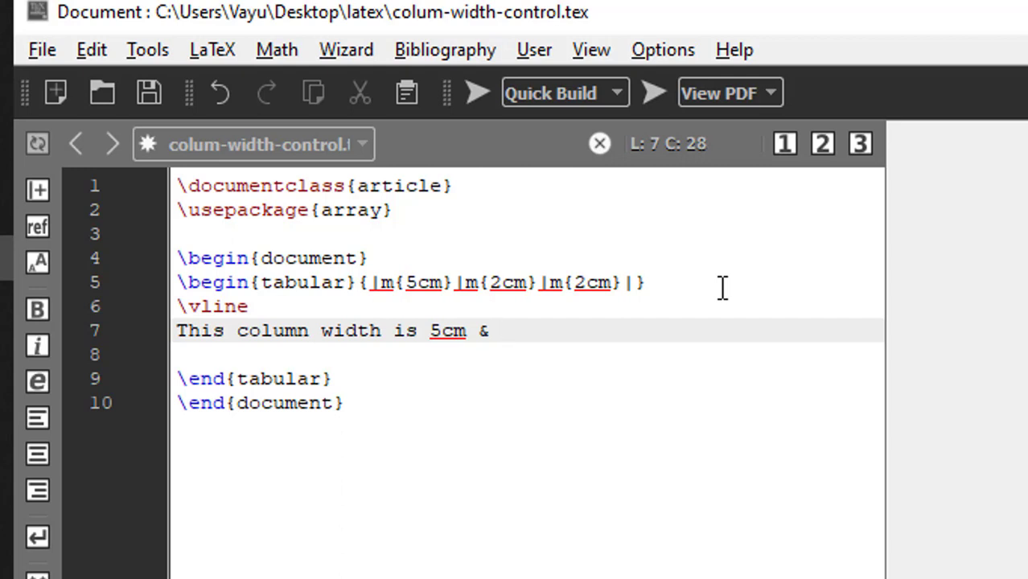
# - Add the remaining header cells describing the 2cm widths and end the row with \\
pyautogui.write('This has 2c')
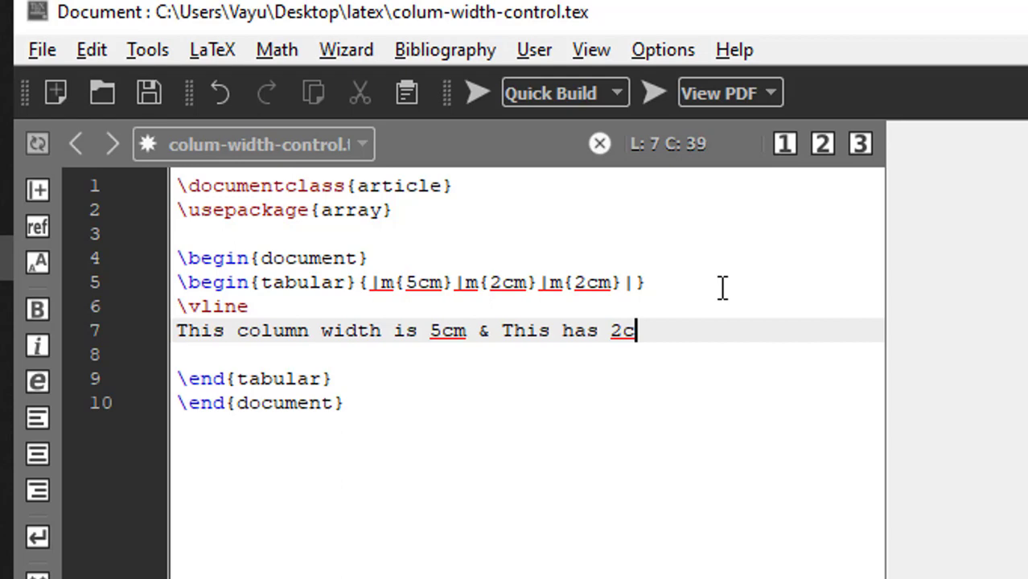
pyautogui.write('m & This as well')
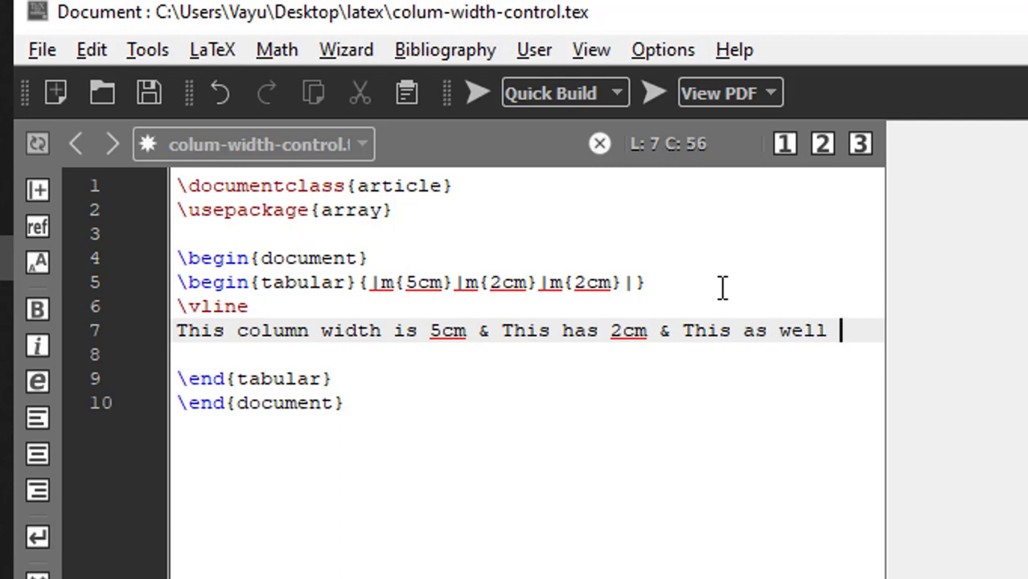
pyautogui.write('2cm')
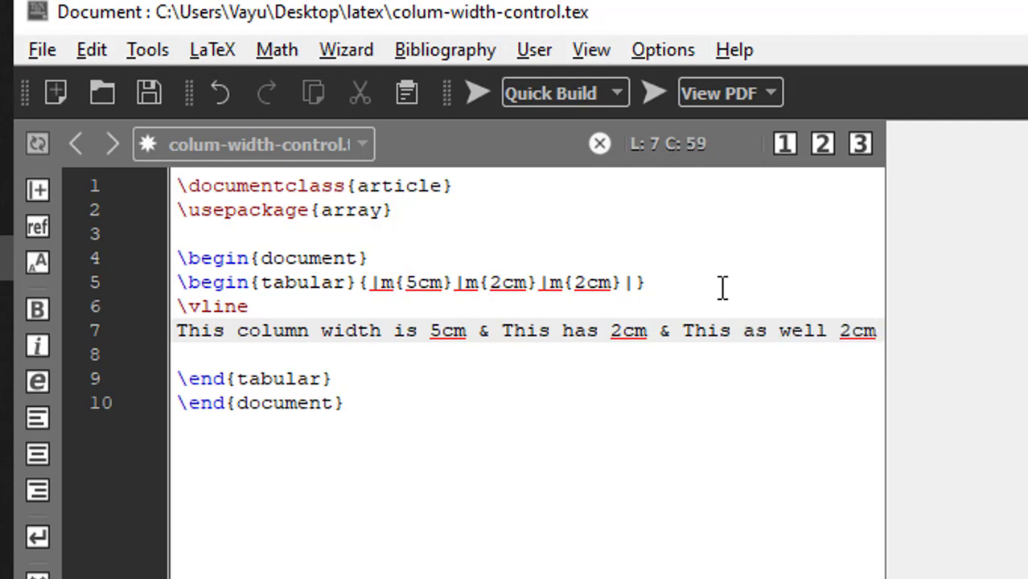
pyautogui.write('\\\\')
pyautogui.write('\\vline')
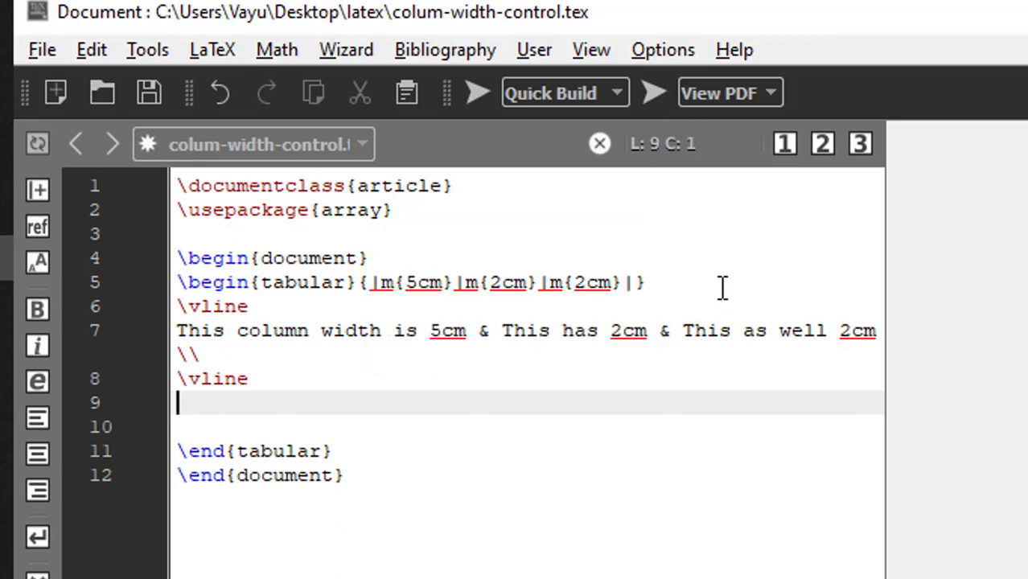
# - Add a body row 'cell & cell & cell\\' followed by a \vline rule
pyautogui.write('cell')
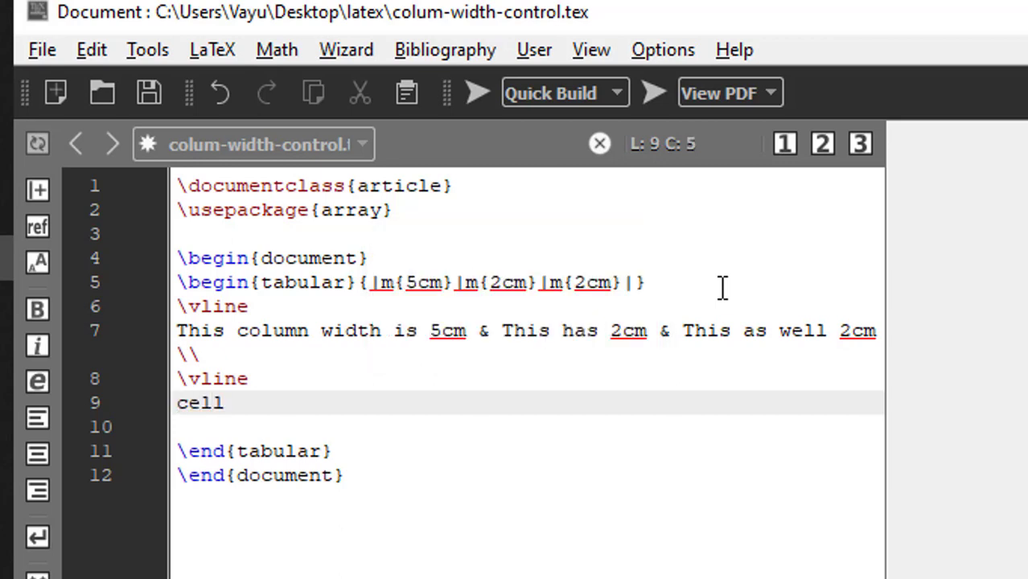
pyautogui.write('&')
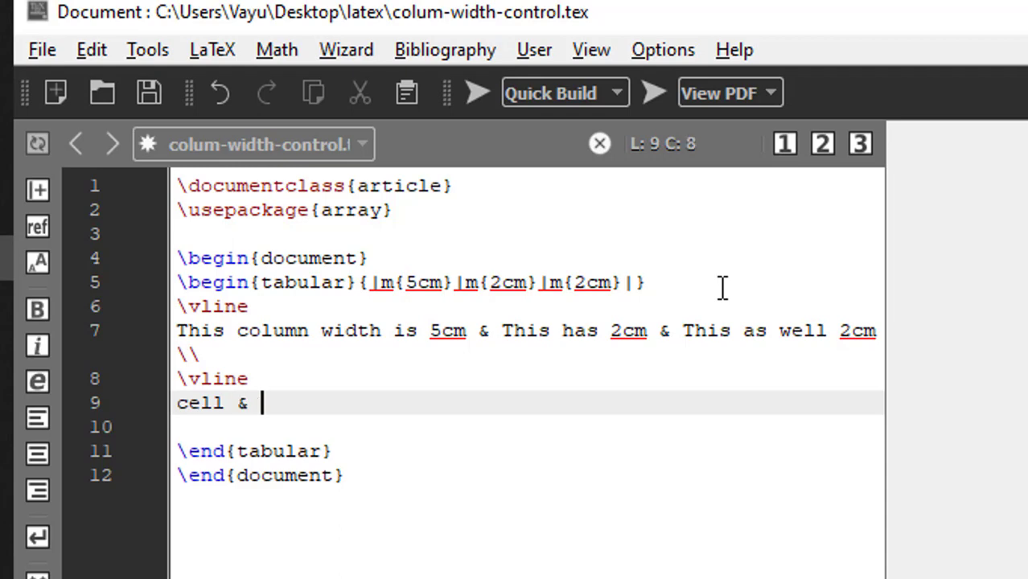
pyautogui.write('cell &')
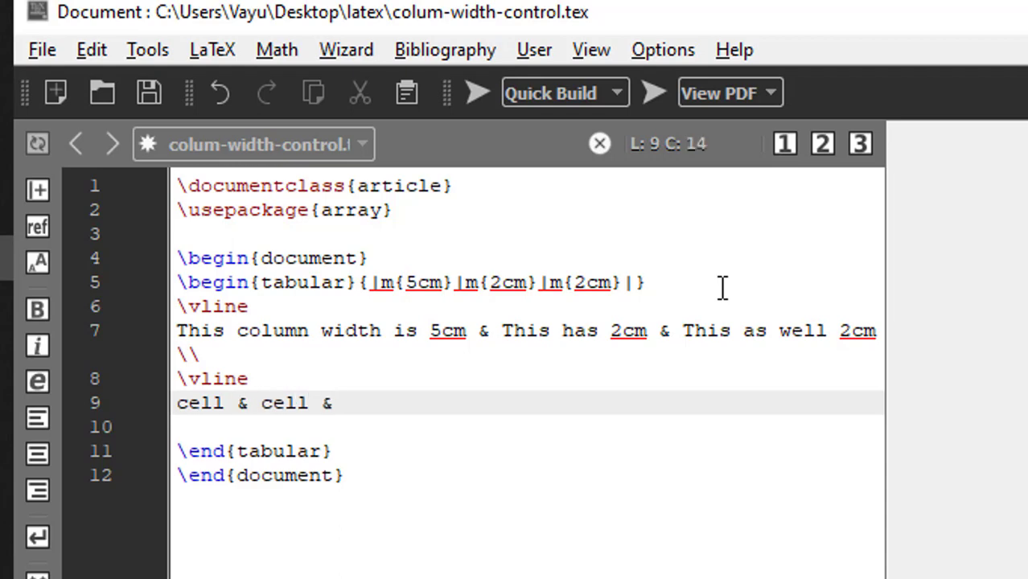
pyautogui.write('cell\\\\')
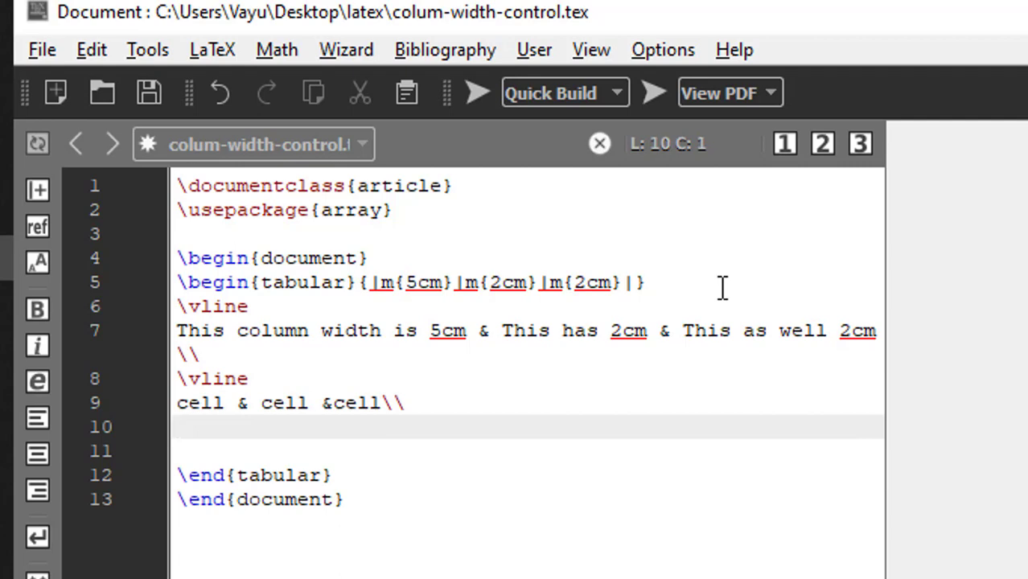
pyautogui.write('\\vline')
pyautogui.click(530, 450)
pyautogui.write('cell')
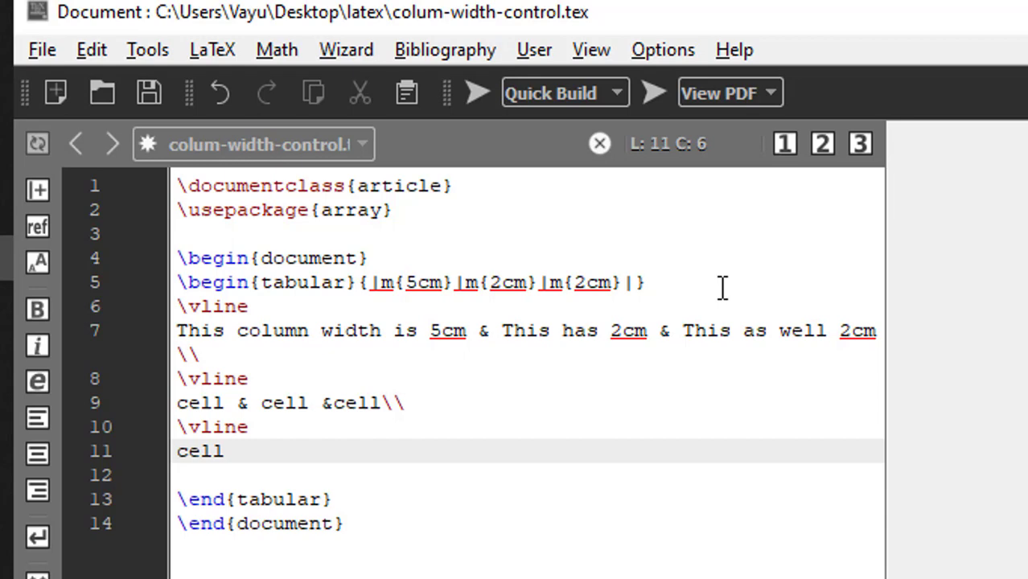
# - Add a second three-cell row ended with \\ and start another rule line
pyautogui.write('& cell')
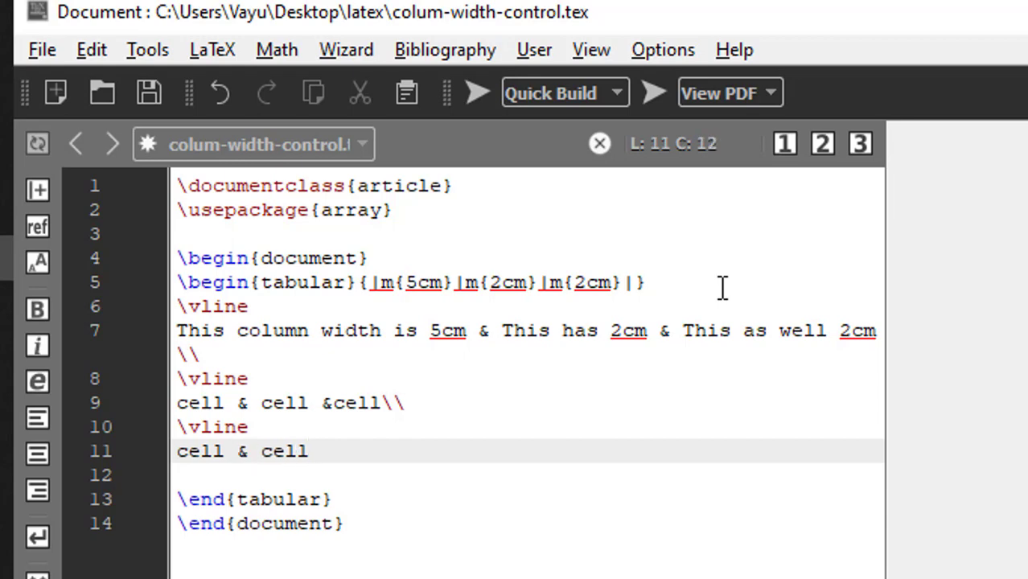
pyautogui.write('& cell')
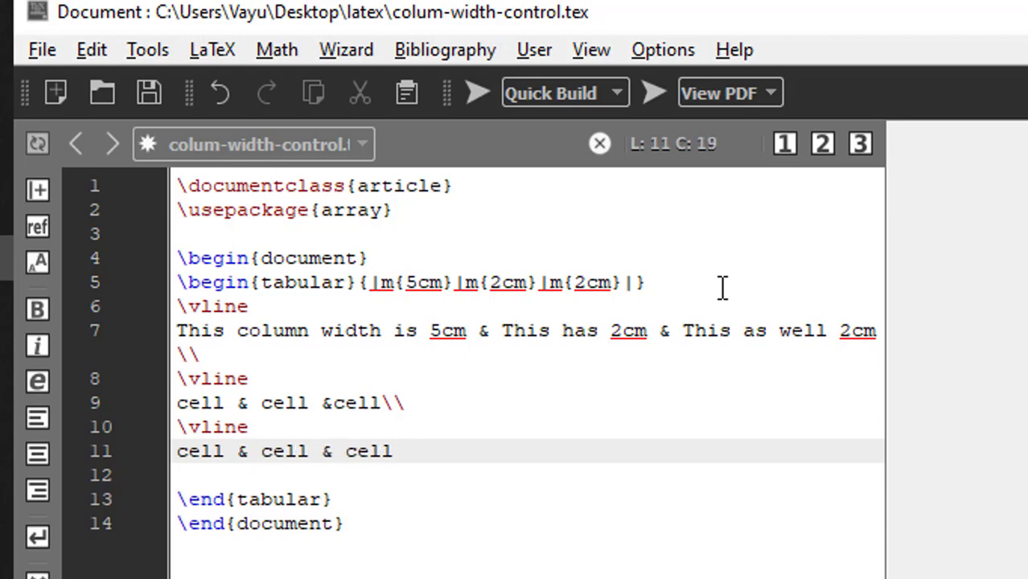
pyautogui.write('\\\\')
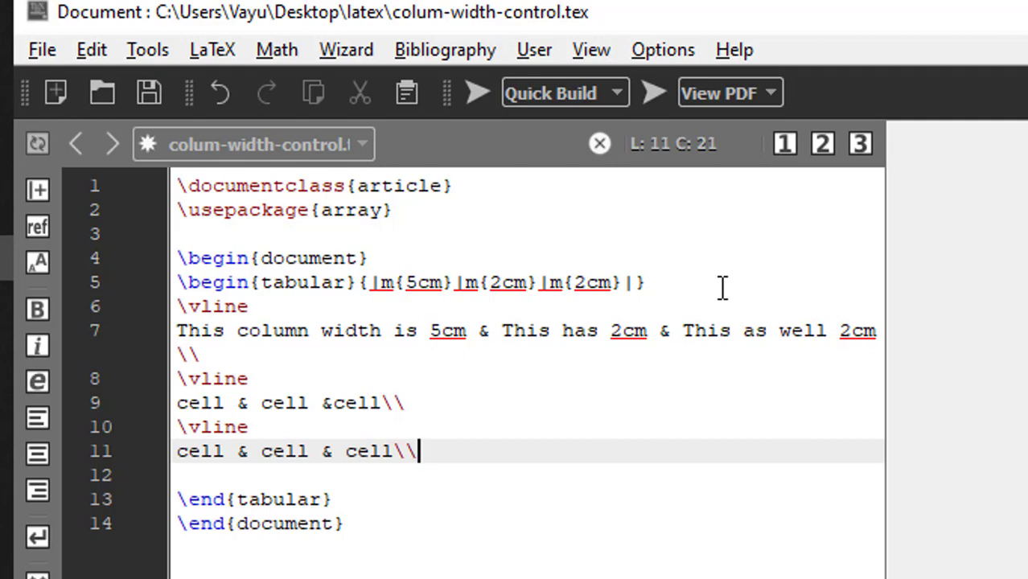
pyautogui.write('\\va')
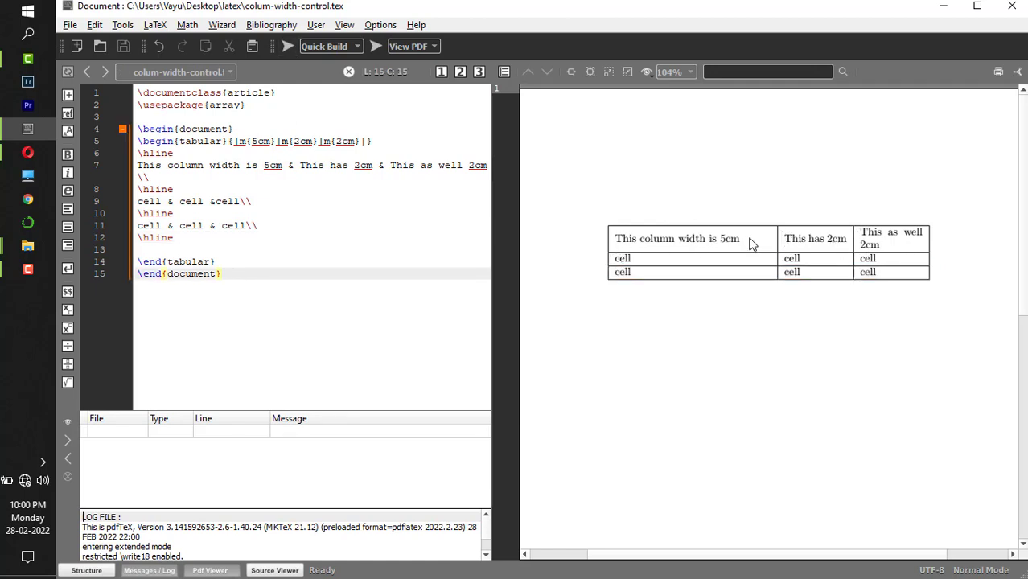
pyautogui.moveTo(931, 248)
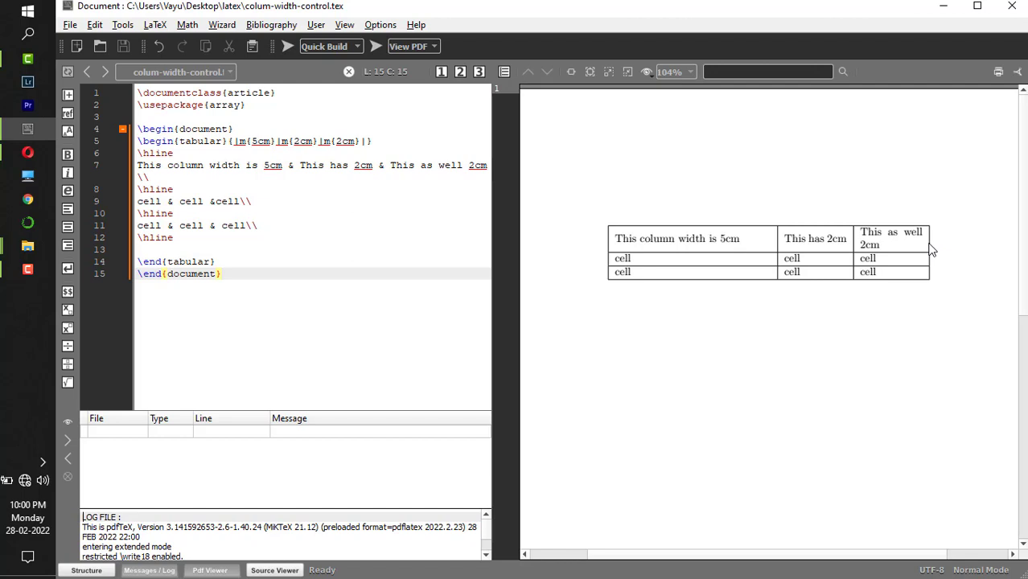
pyautogui.moveTo(769, 312)
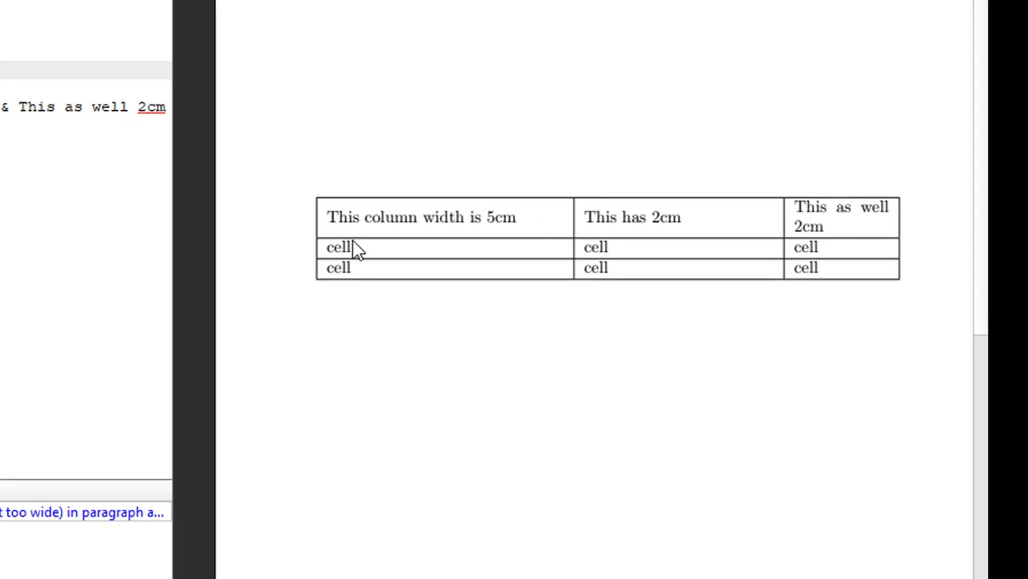
pyautogui.moveTo(428, 219)
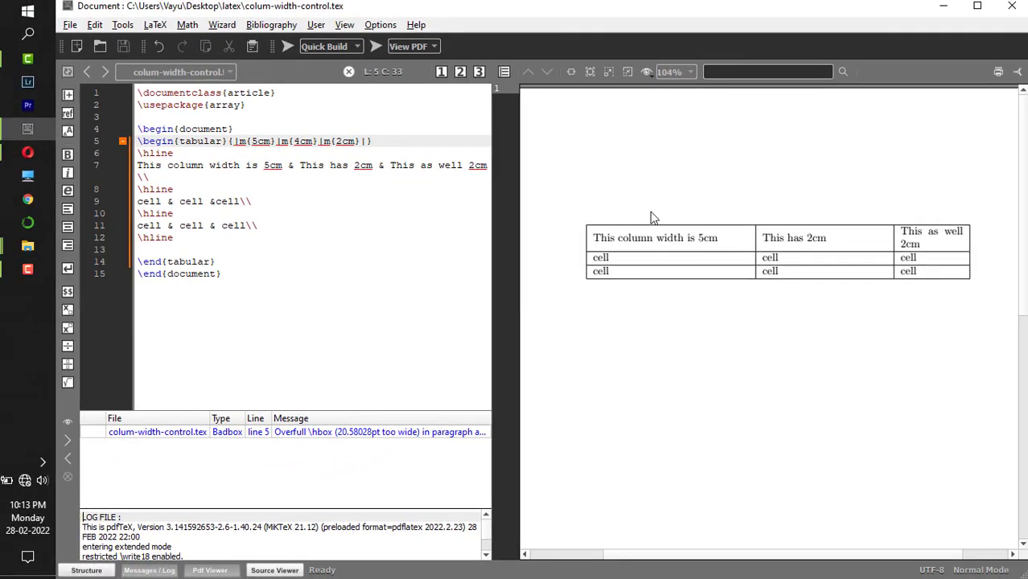
pyautogui.moveTo(637, 251)
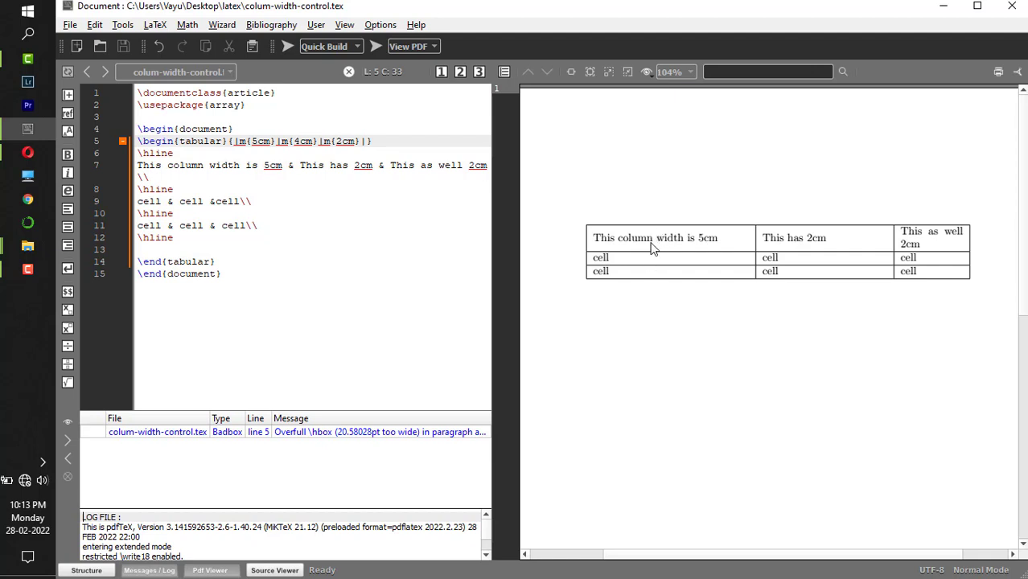
pyautogui.moveTo(759, 282)
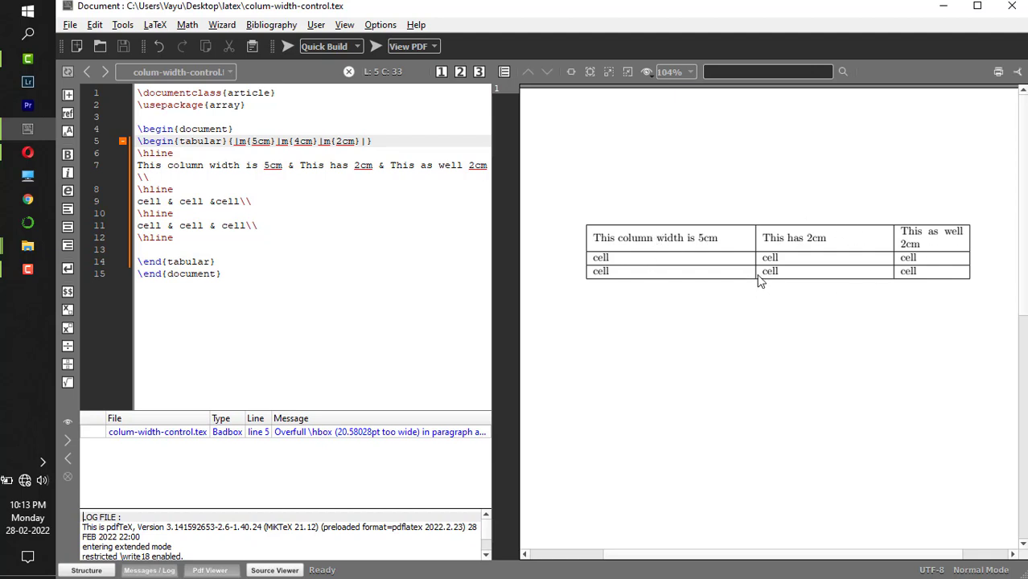
pyautogui.moveTo(894, 232)
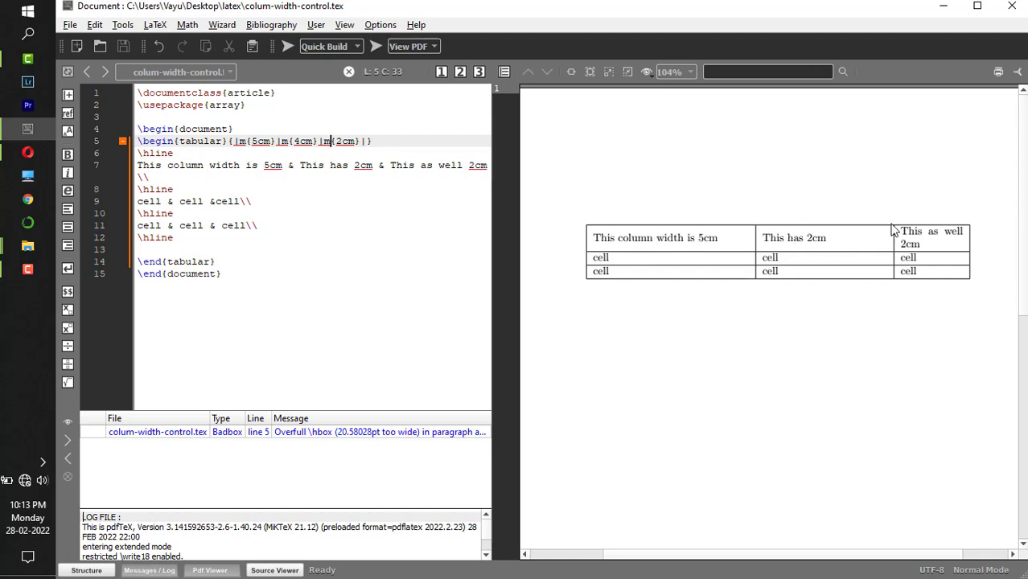